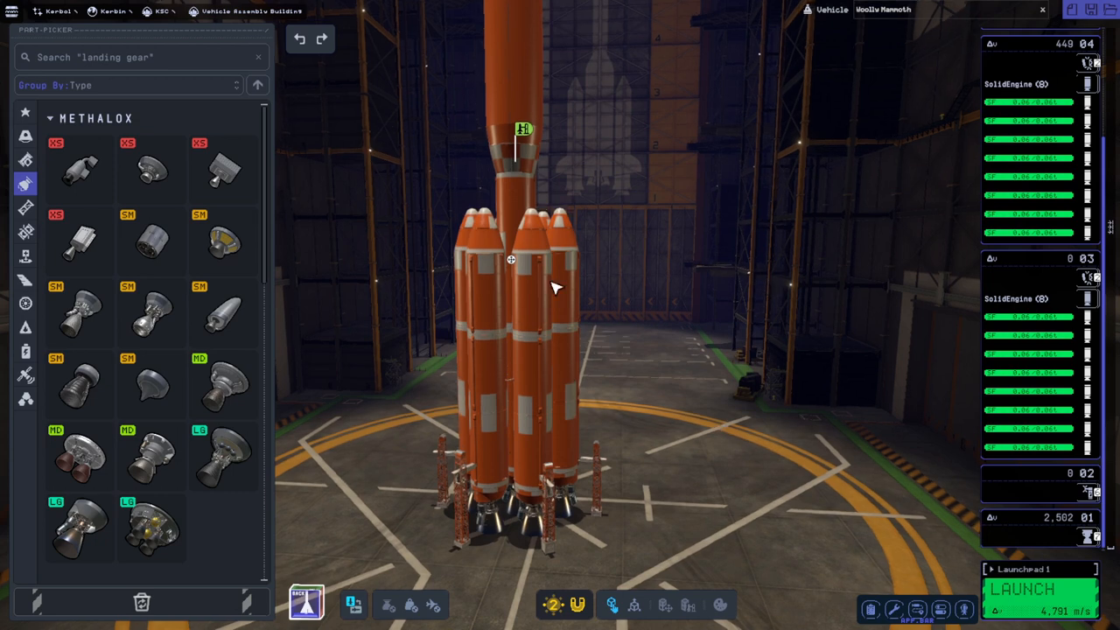
{"action": "mouse_move", "coordinate": [151, 455]}
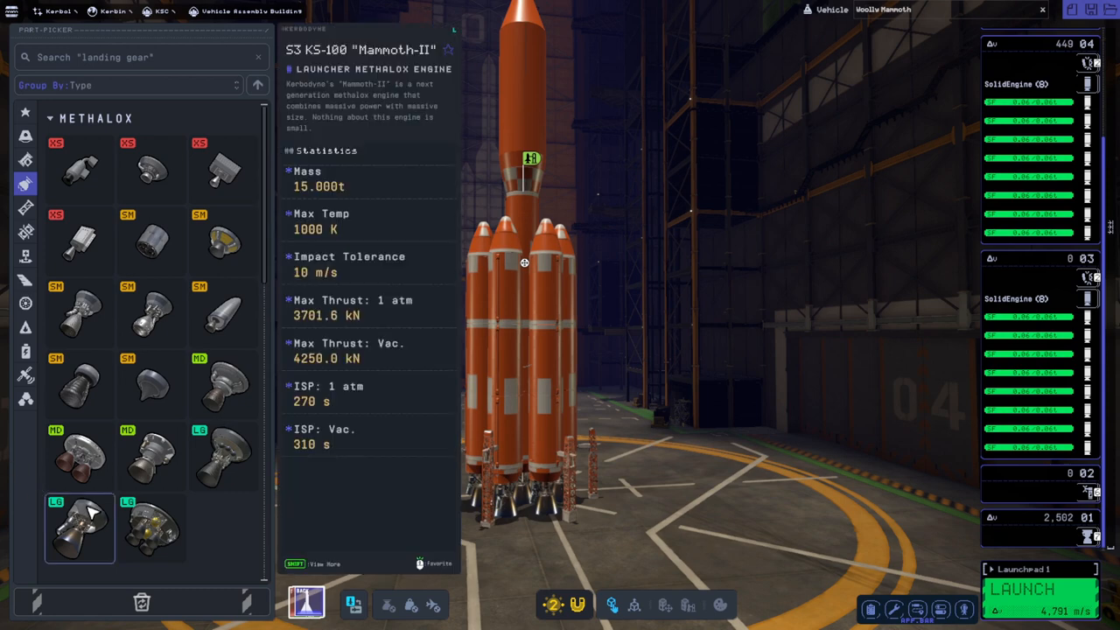
{"action": "mouse_move", "coordinate": [91, 514]}
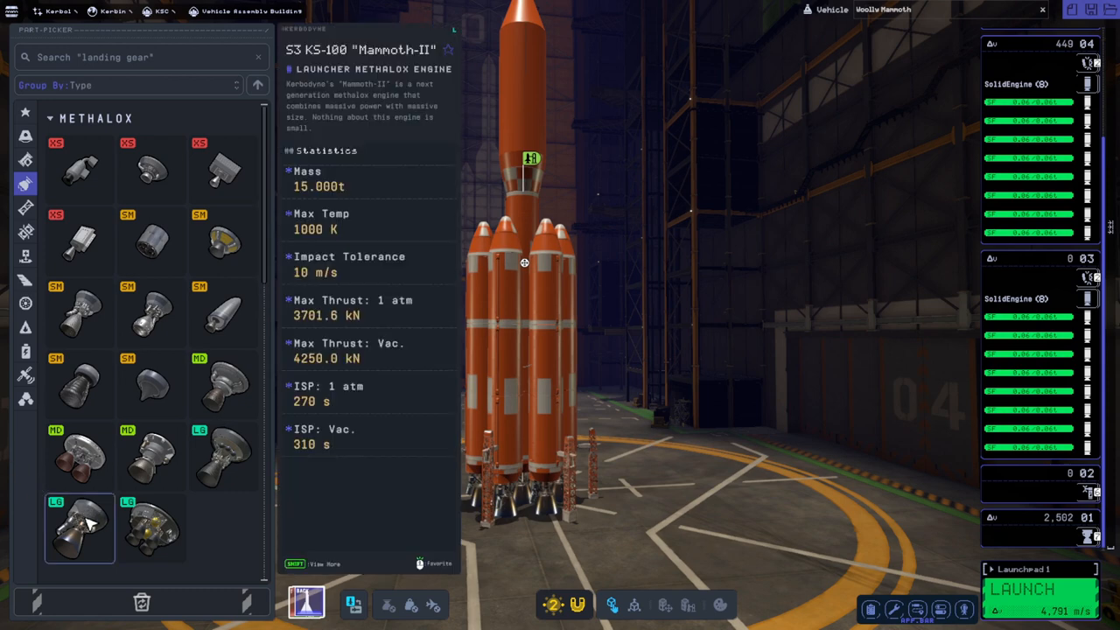
Bring up the rocket's parts list grouped by category for the tall fairing-topped upper stage
{"action": "left_click", "coordinate": [224, 455]}
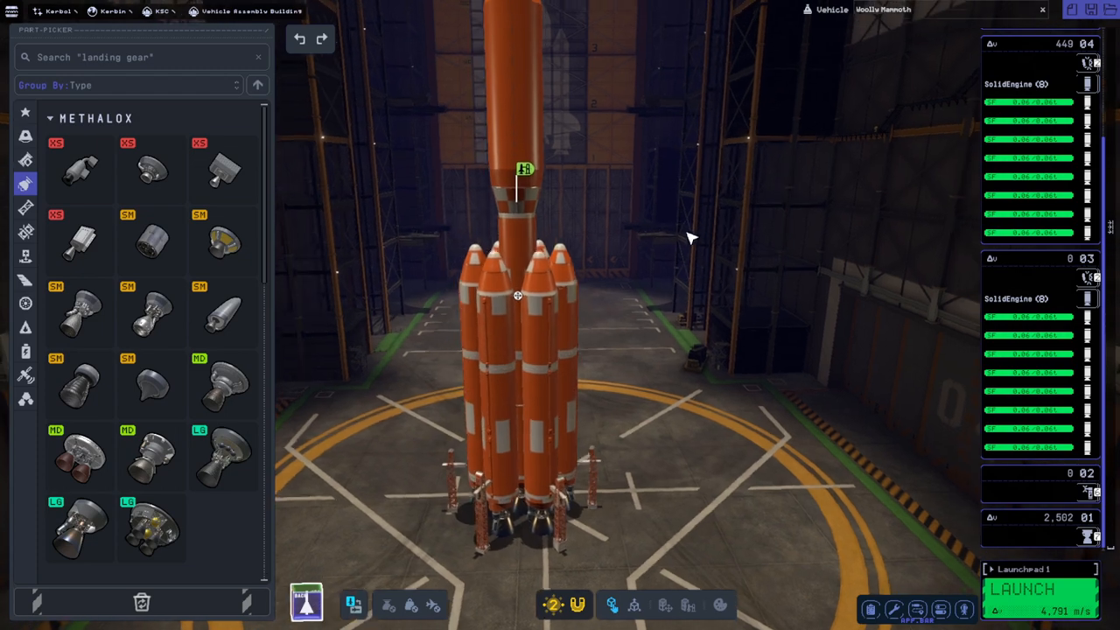
{"action": "left_click", "coordinate": [524, 219]}
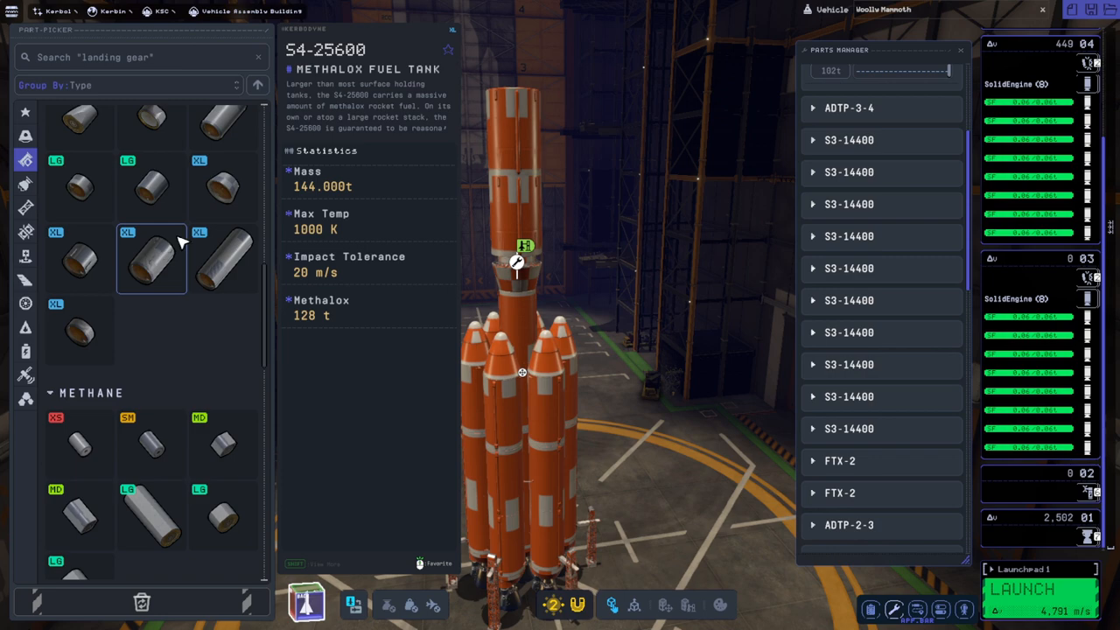
{"action": "mouse_move", "coordinate": [168, 263]}
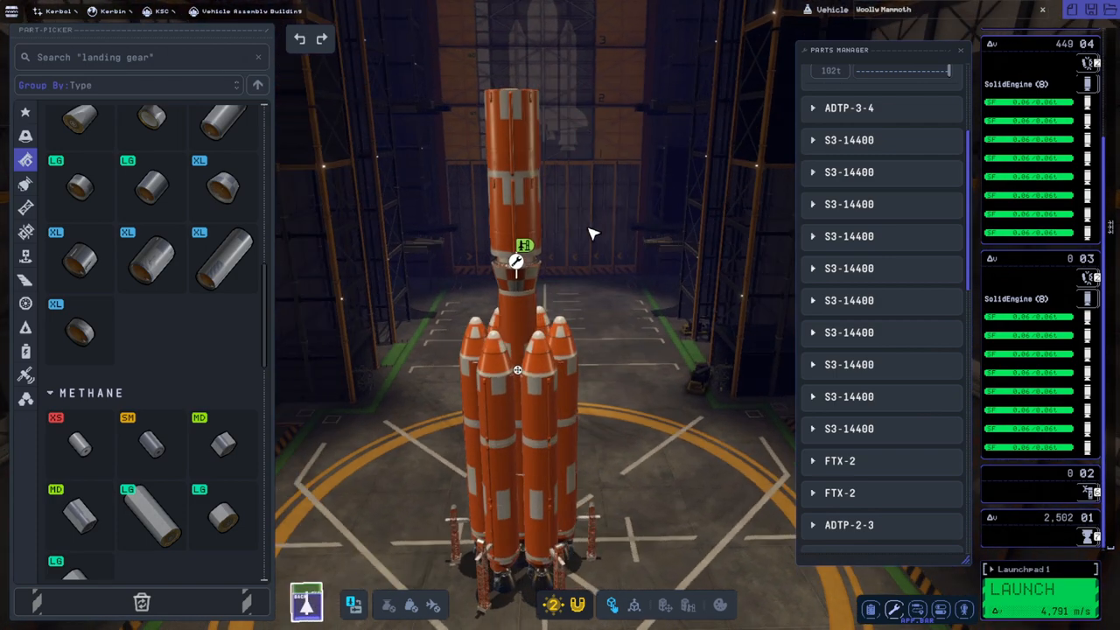
{"action": "left_click", "coordinate": [521, 271]}
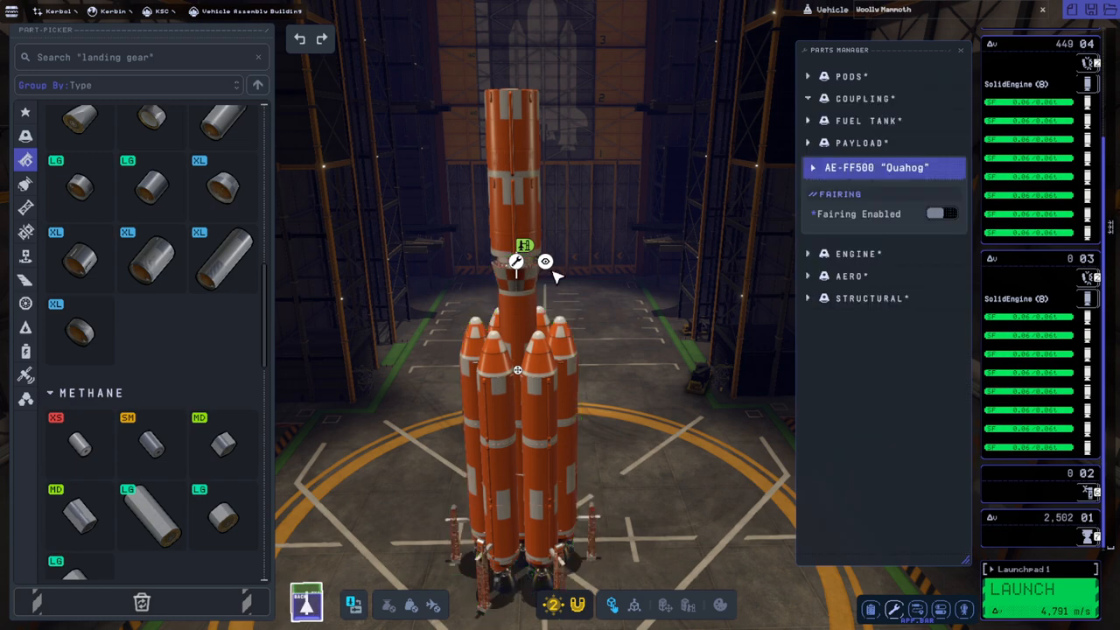
{"action": "left_click", "coordinate": [942, 213]}
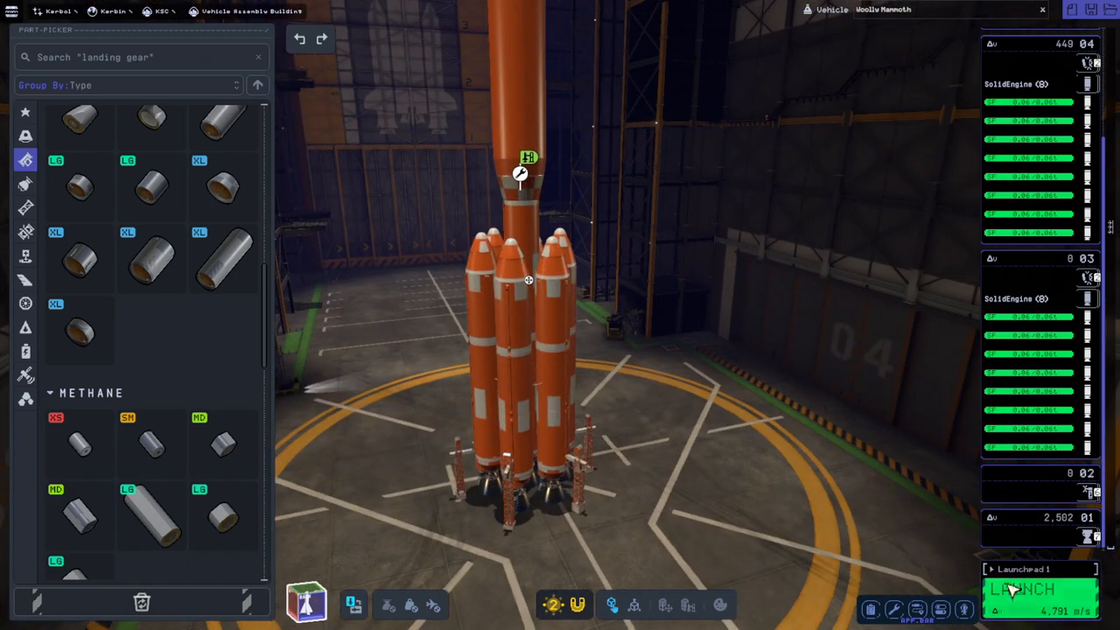
{"action": "left_click", "coordinate": [1039, 588]}
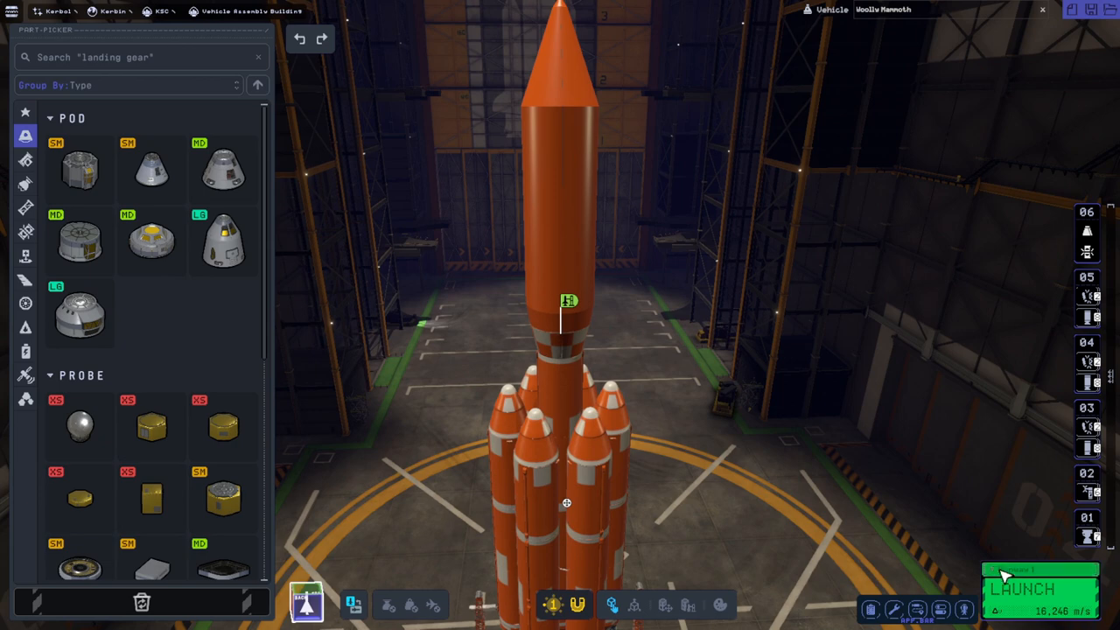
Check the Engineer's Report showing thrust-to-weight 1.138 and 143 parts
{"action": "left_click", "coordinate": [871, 608]}
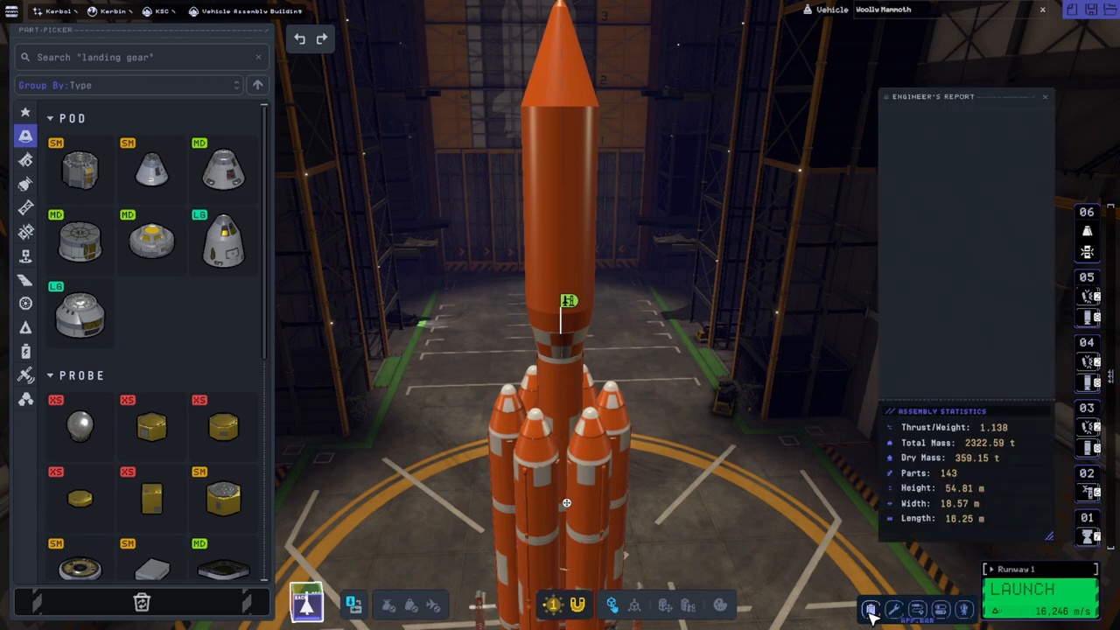
{"action": "mouse_move", "coordinate": [944, 455]}
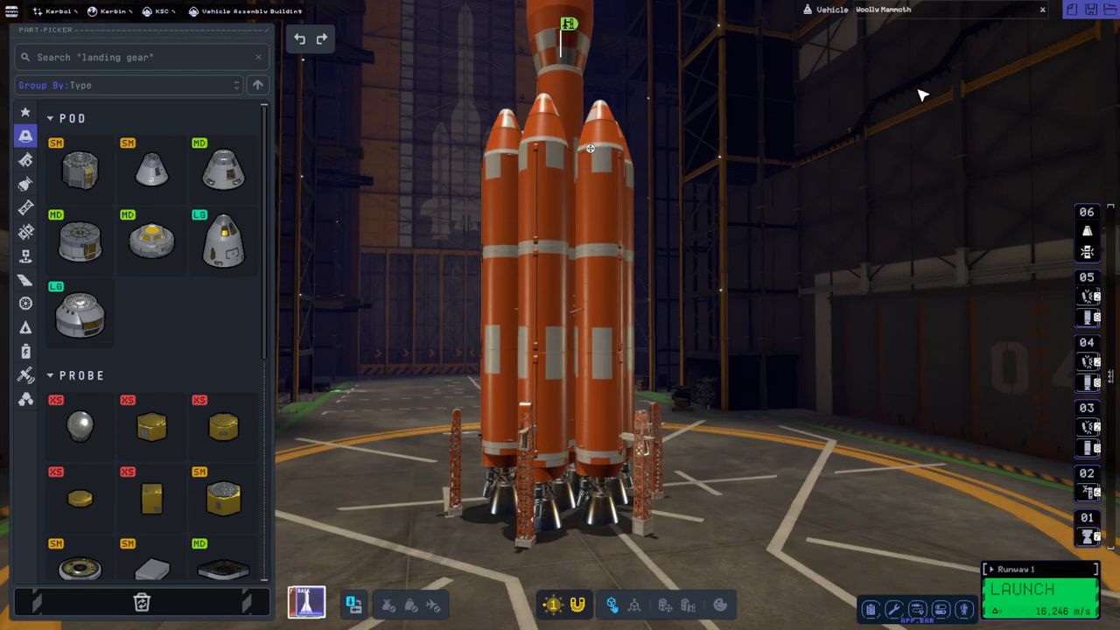
{"action": "left_click", "coordinate": [1039, 588]}
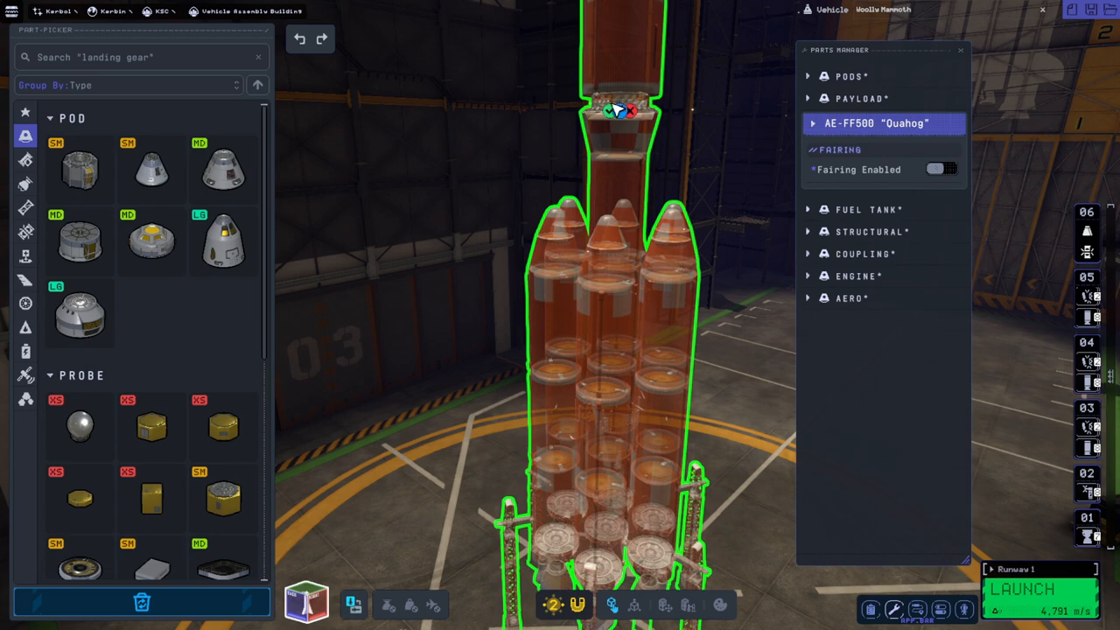
Pick up the upper tank section and pull it away from the boosters
{"action": "left_click", "coordinate": [958, 49]}
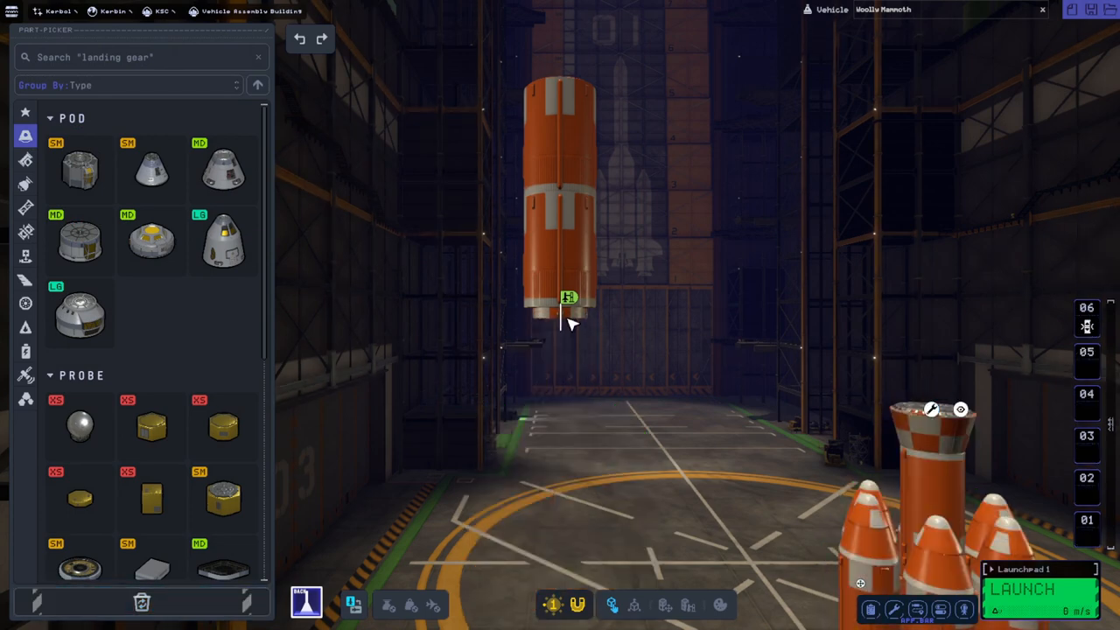
{"action": "left_click_drag", "start_coordinate": [568, 301], "coordinate": [766, 229]}
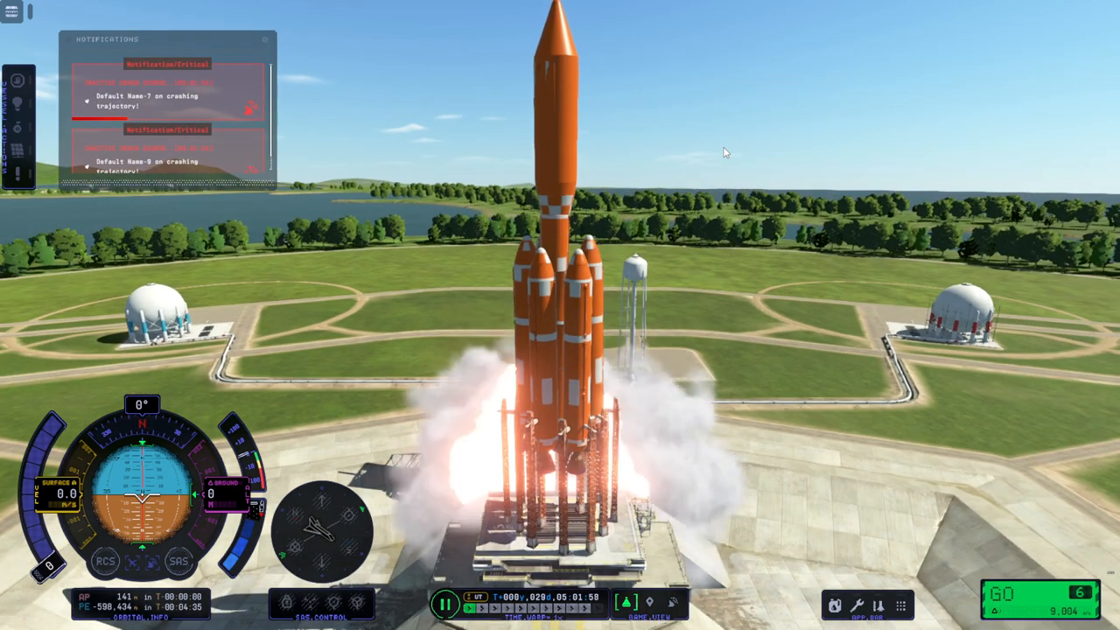
Pause the flight as the upper tank section breaks away beside the launch tower
{"action": "key", "text": "Escape"}
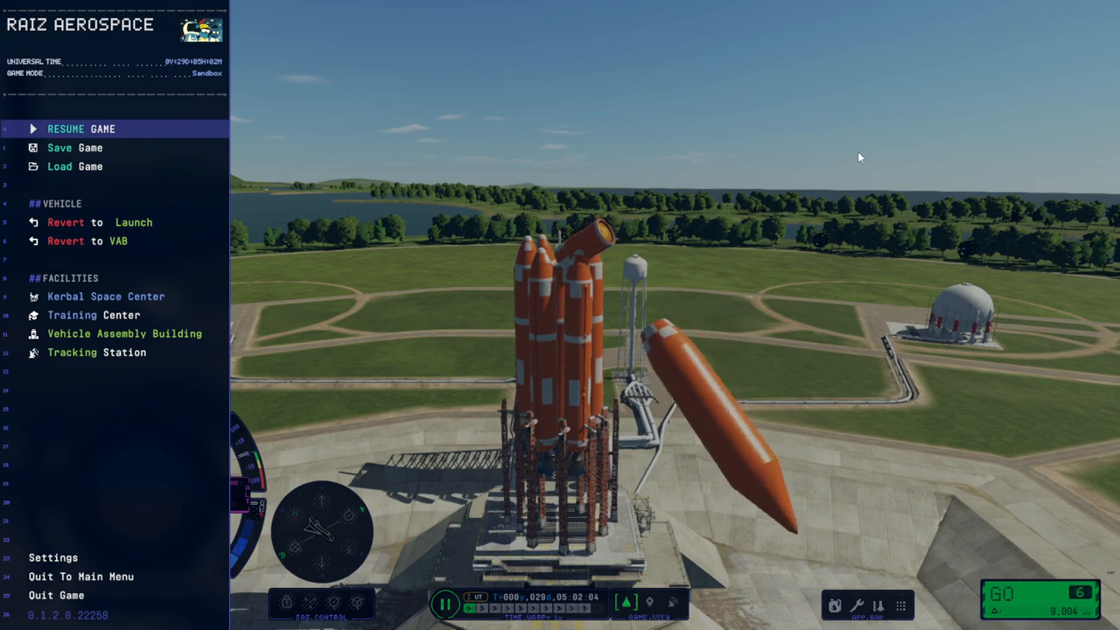
Revert the flight and re-enter the Vehicle Assembly Building with the rocket restored
{"action": "left_click", "coordinate": [84, 242]}
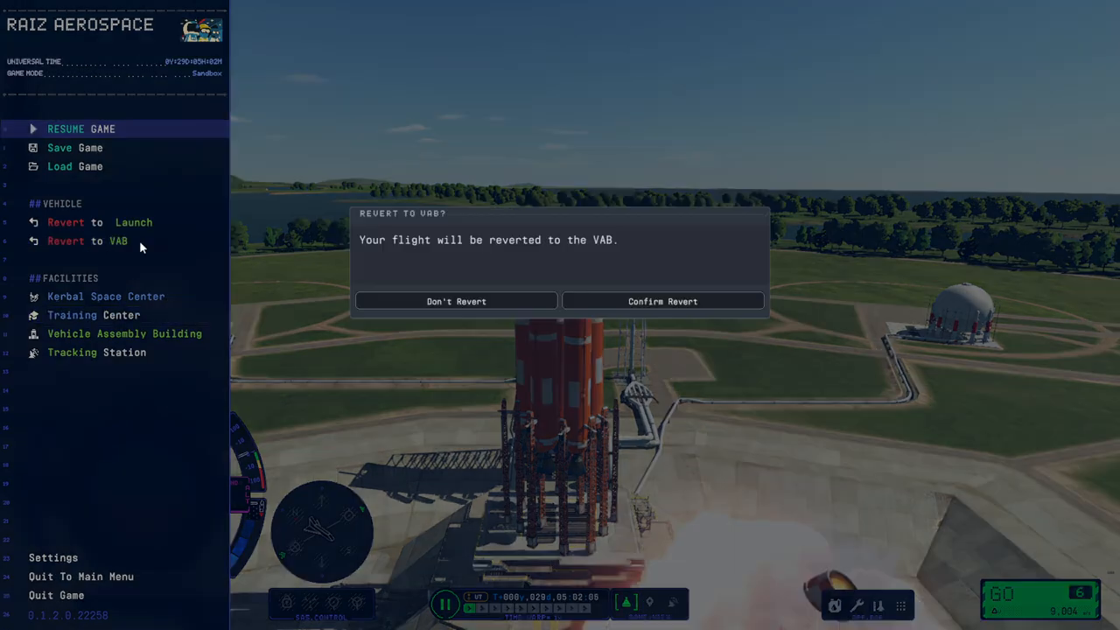
{"action": "left_click", "coordinate": [661, 300]}
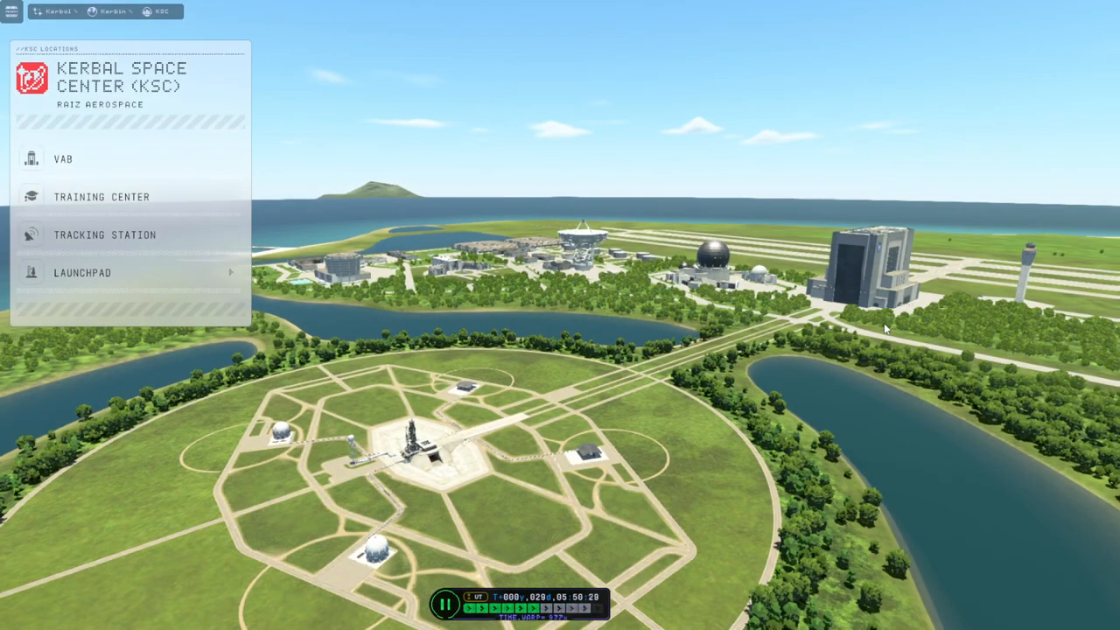
{"action": "mouse_move", "coordinate": [865, 271]}
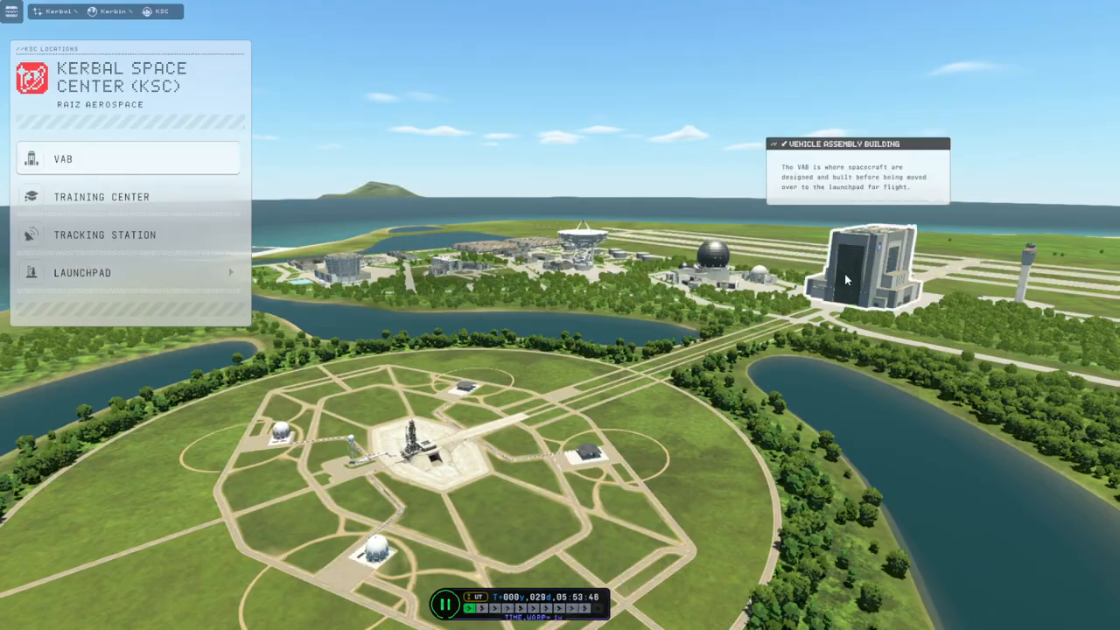
{"action": "left_click", "coordinate": [63, 157]}
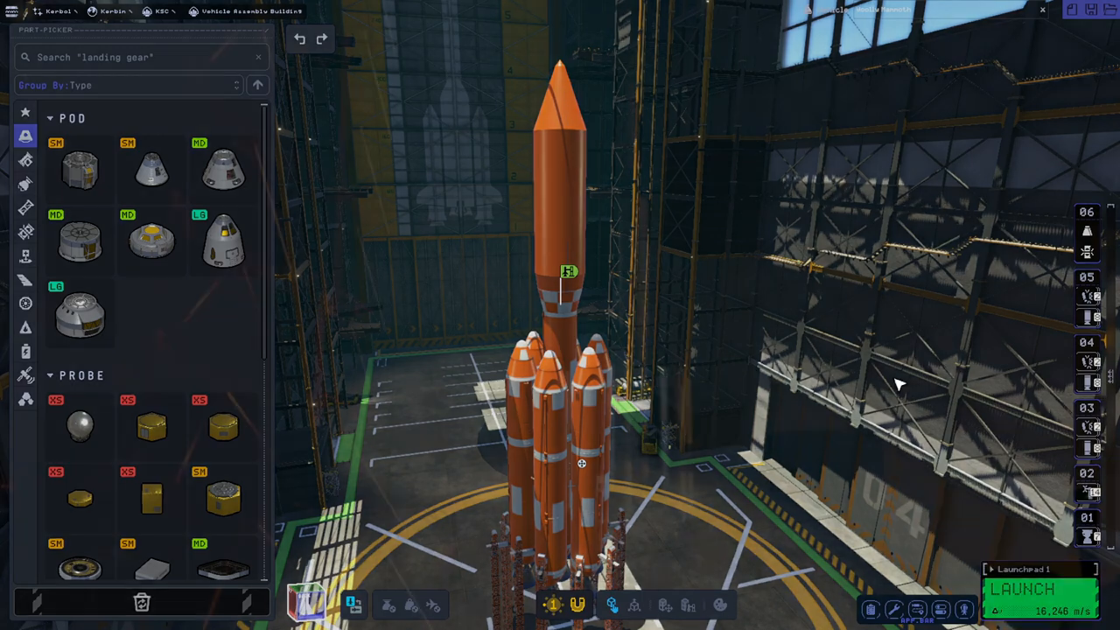
Launch the rocket again and let it fail structurally on the pad
{"action": "left_click", "coordinate": [1039, 588]}
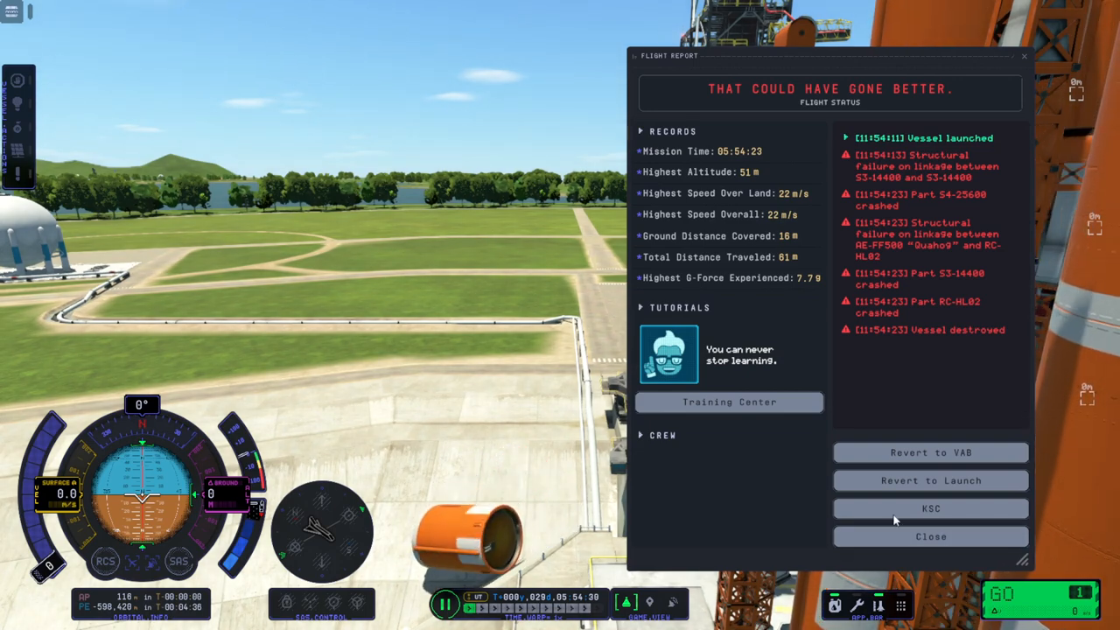
Leave the destroyed flight, switch Unbreakable Joints on in settings and launch a third test
{"action": "left_click", "coordinate": [930, 452]}
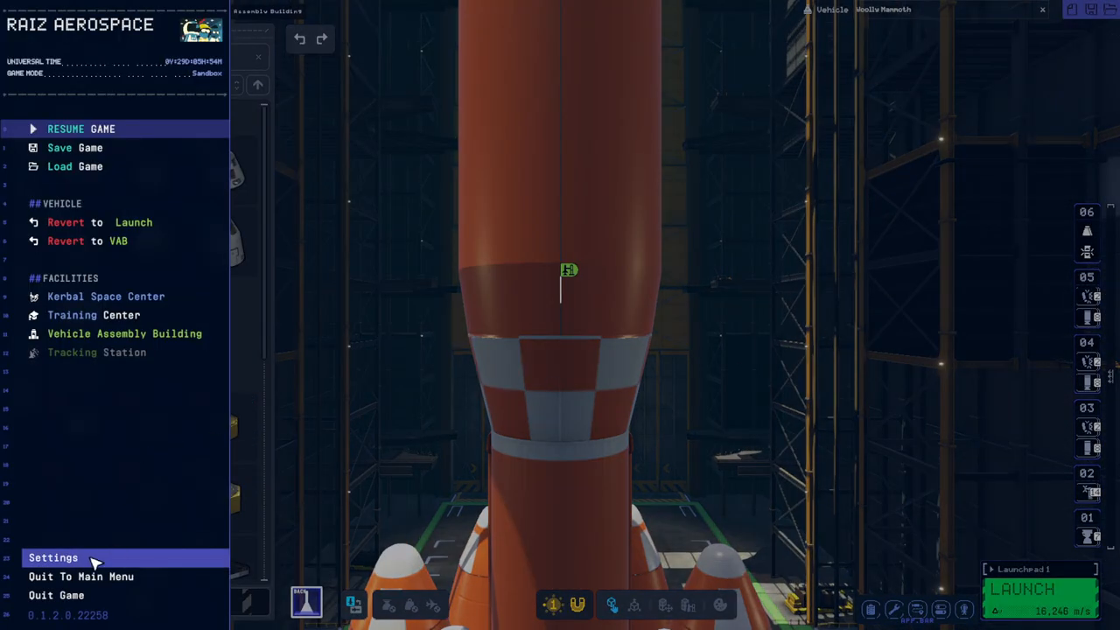
{"action": "left_click", "coordinate": [52, 556]}
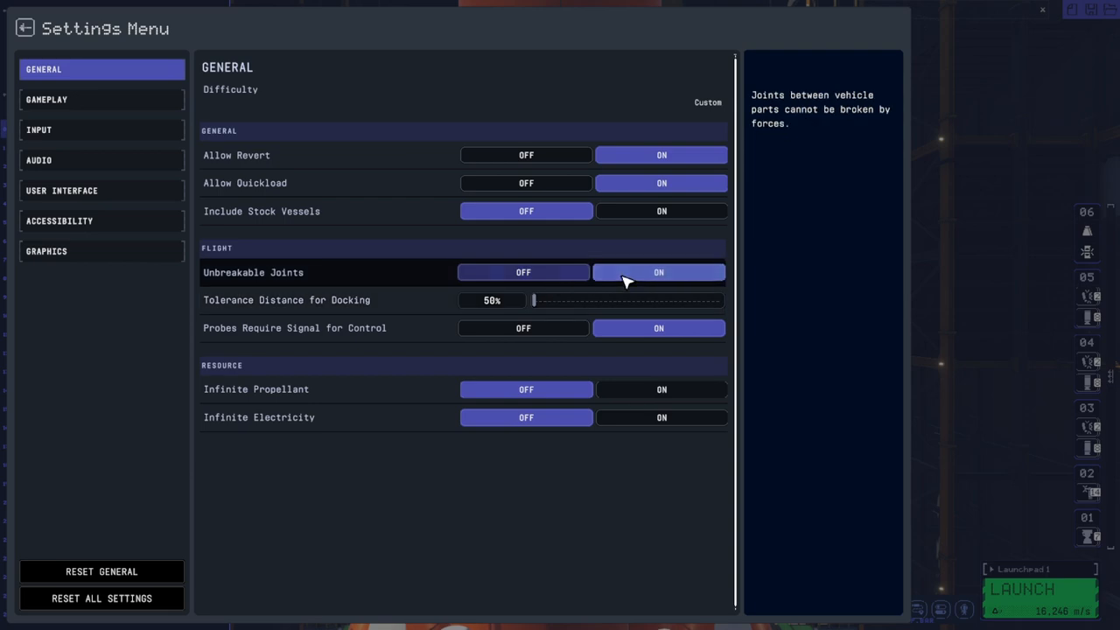
{"action": "mouse_move", "coordinate": [976, 455]}
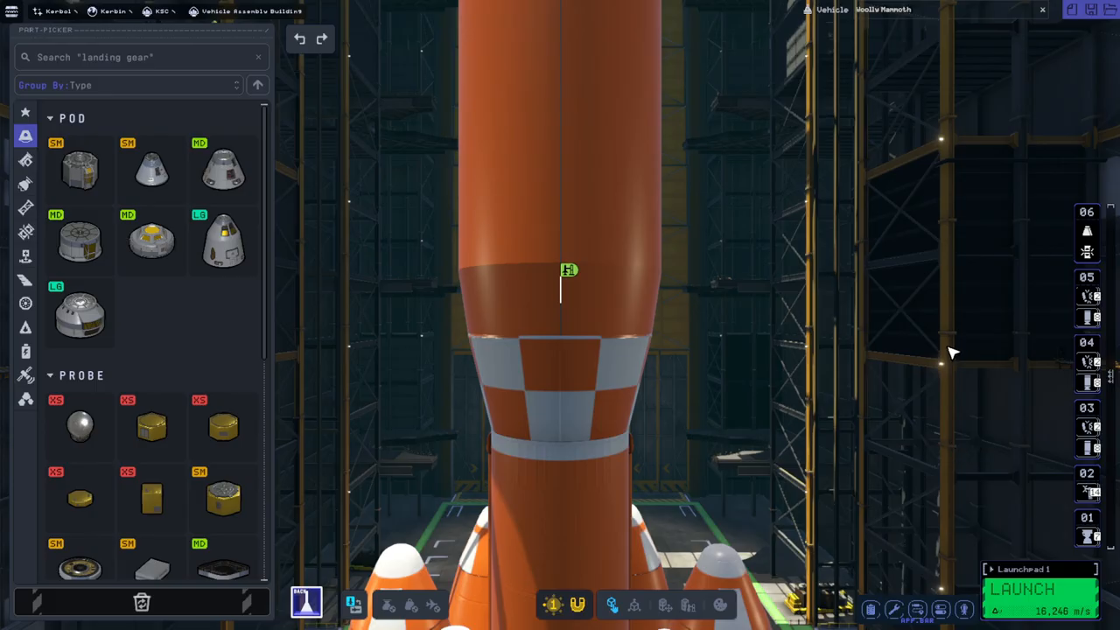
{"action": "left_click", "coordinate": [1022, 588]}
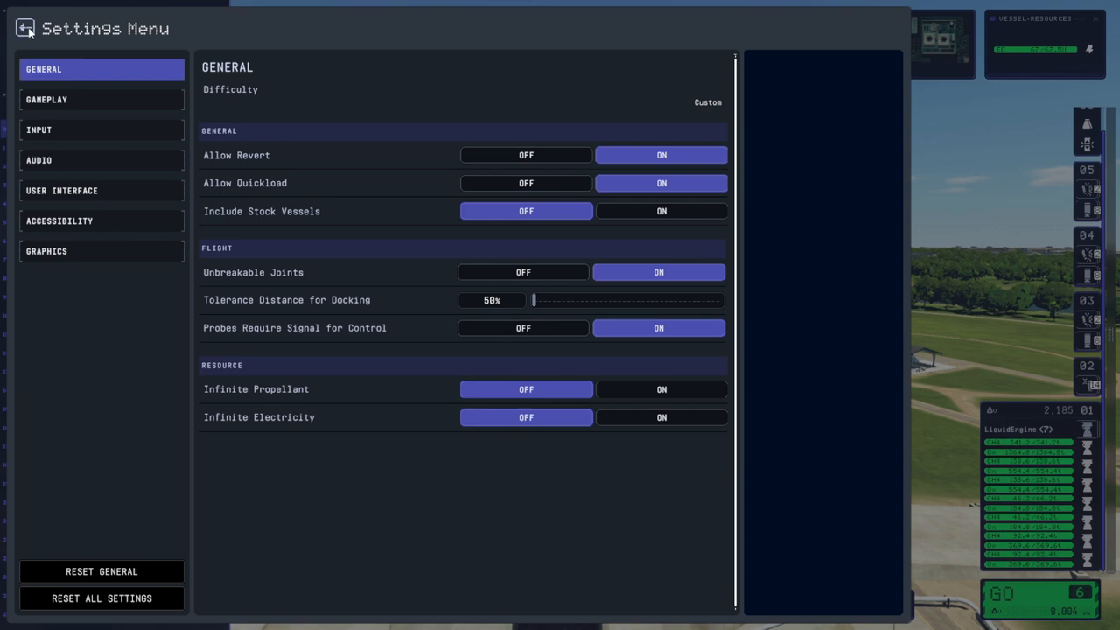
{"action": "left_click", "coordinate": [24, 28]}
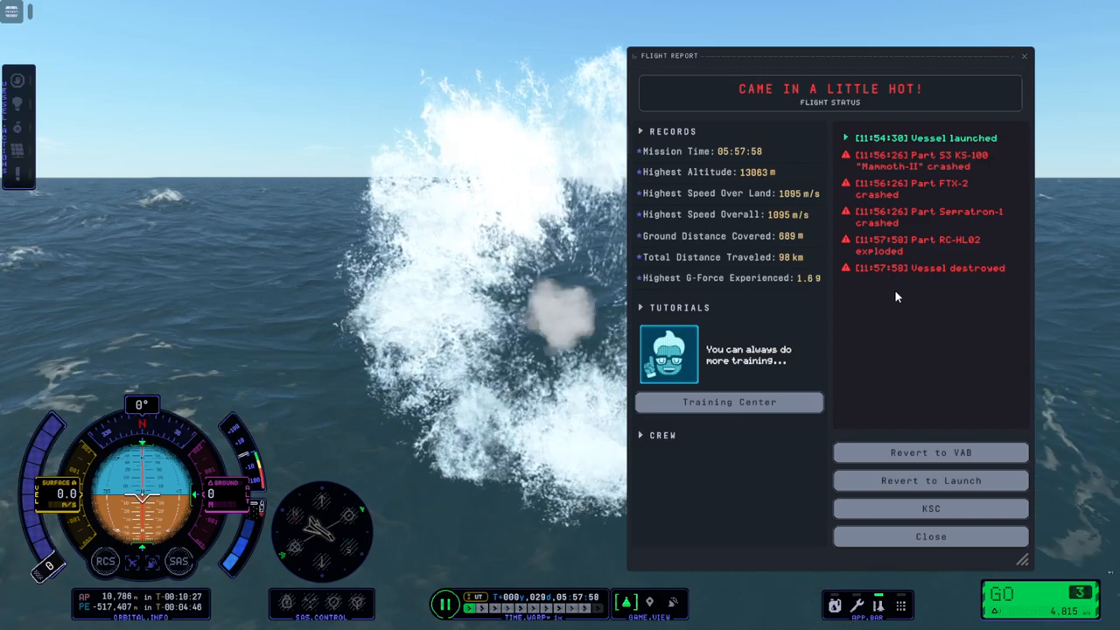
{"action": "left_click", "coordinate": [931, 480]}
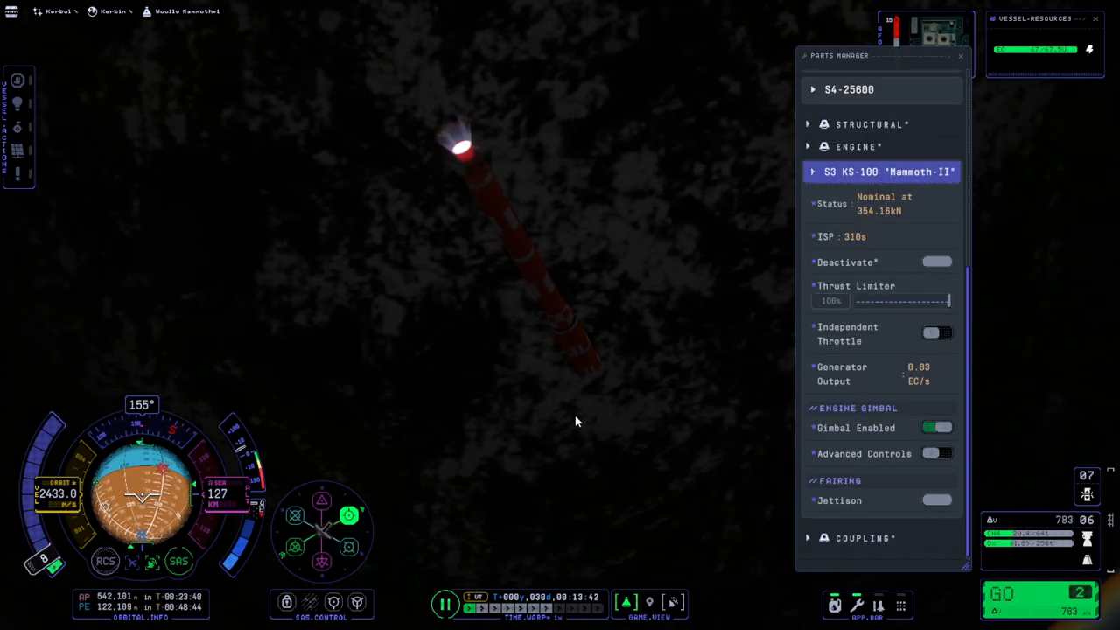
{"action": "left_click", "coordinate": [937, 453]}
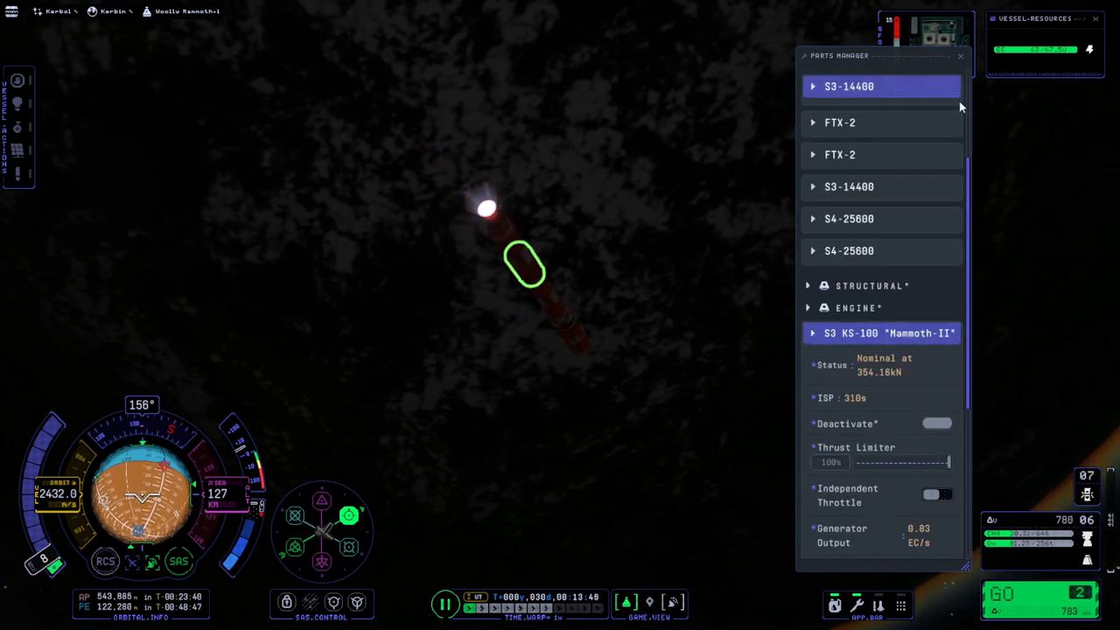
{"action": "left_click", "coordinate": [958, 54]}
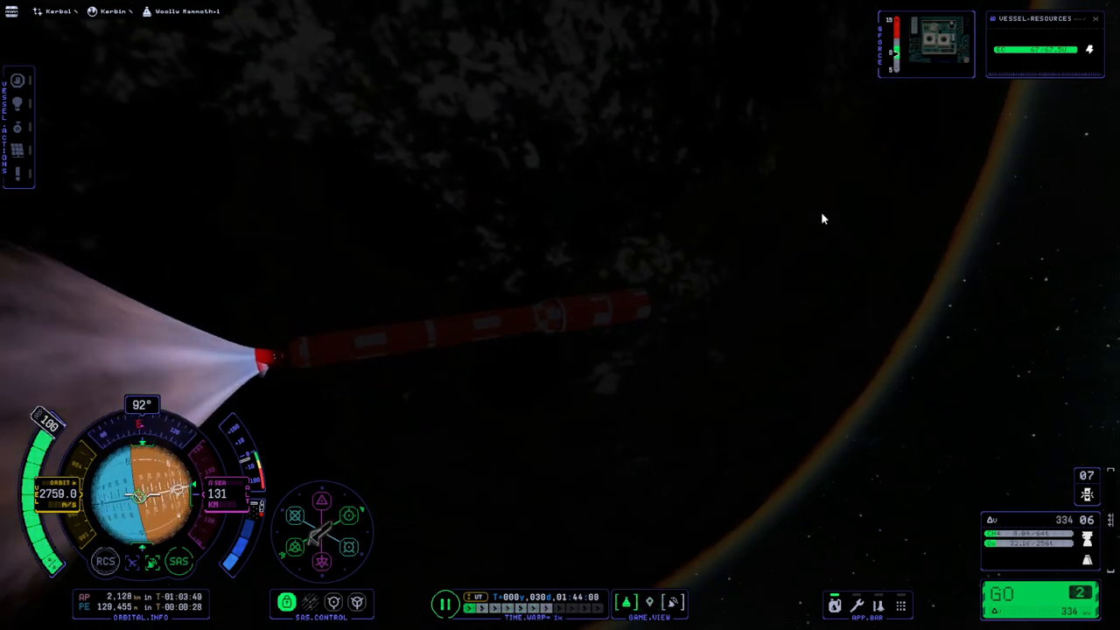
{"action": "mouse_move", "coordinate": [600, 409]}
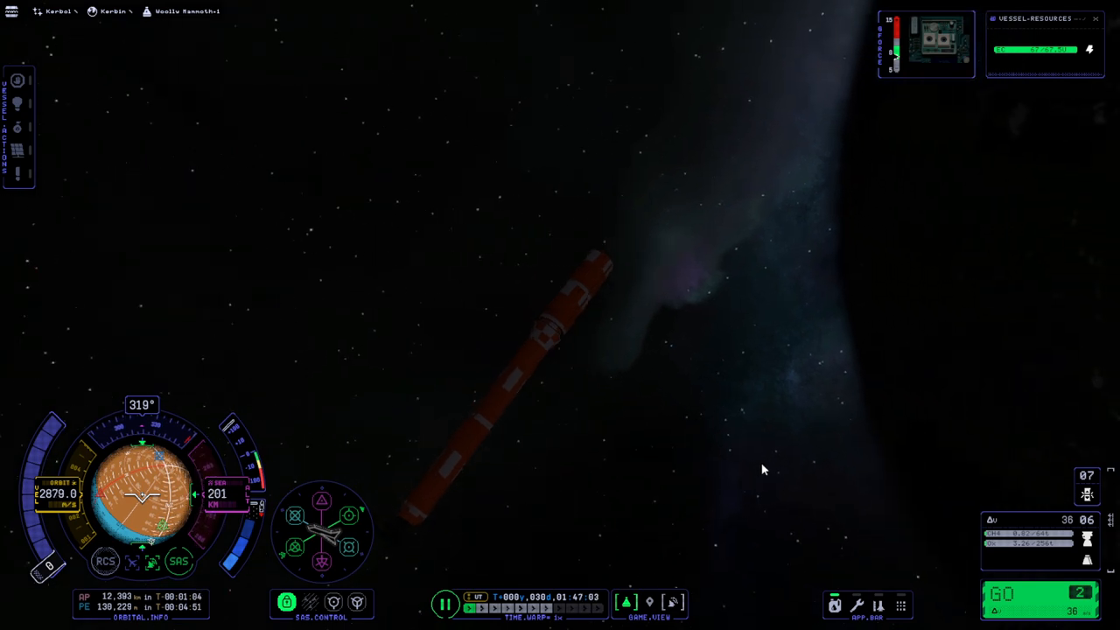
Pause the drifting stage in orbit, apoapsis about 12,393 km and periapsis near 130 km
{"action": "key", "text": "Escape"}
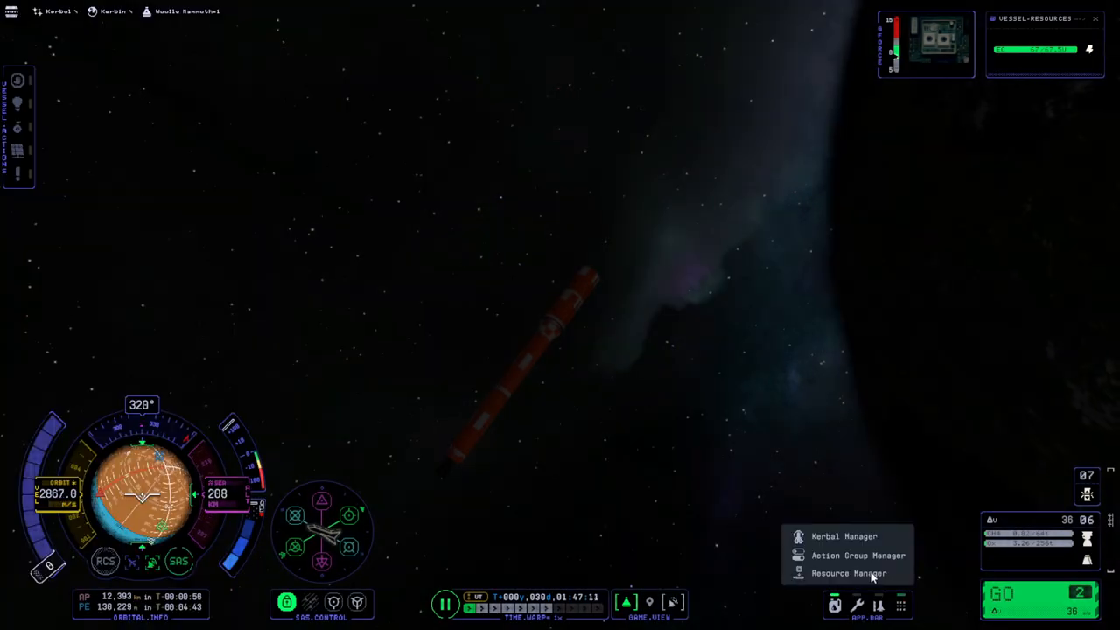
Check remaining fuel in the Resource Manager, then revert the flight to the VAB
{"action": "left_click", "coordinate": [849, 573]}
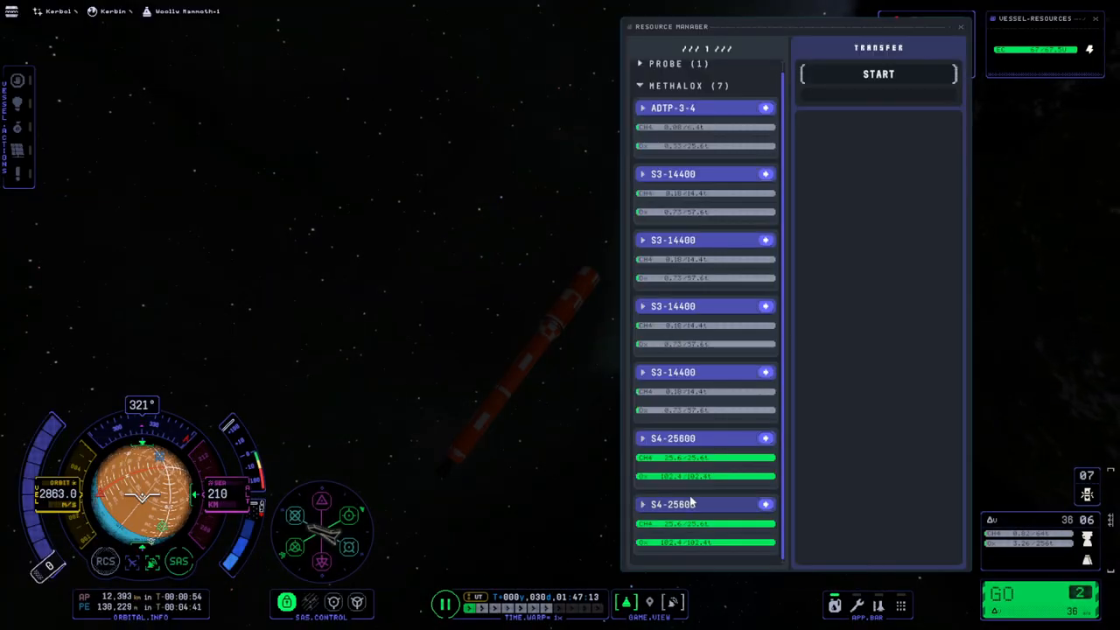
{"action": "left_click", "coordinate": [961, 26]}
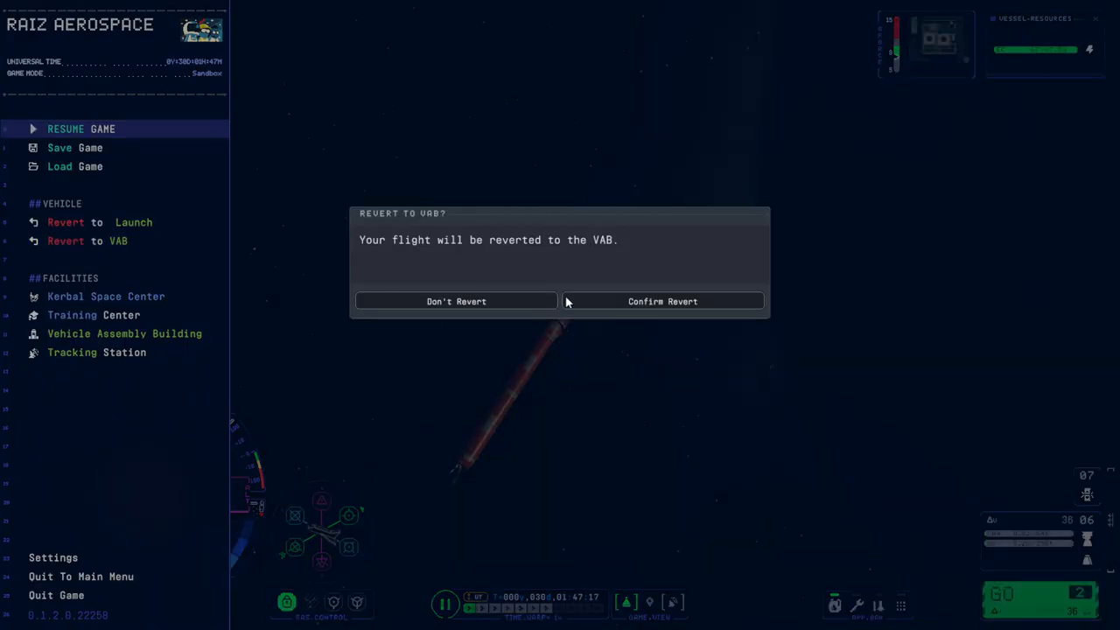
{"action": "left_click", "coordinate": [662, 301]}
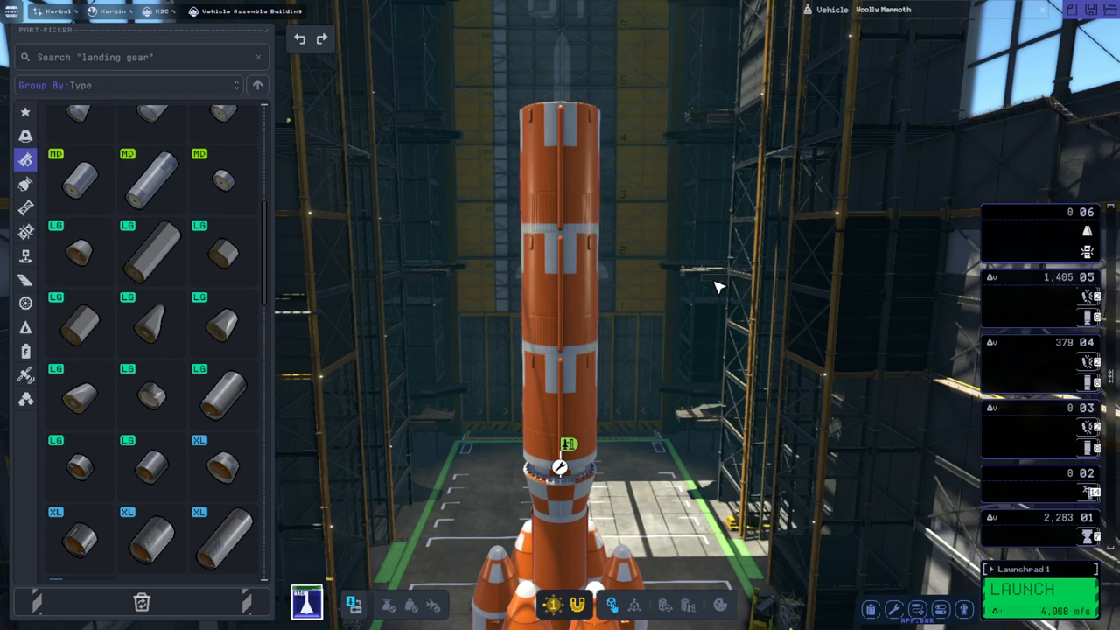
Review the Engineer's Report (thrust-to-weight 1.071, 152 parts) and the AE-FF500 fairing settings
{"action": "left_click", "coordinate": [871, 608]}
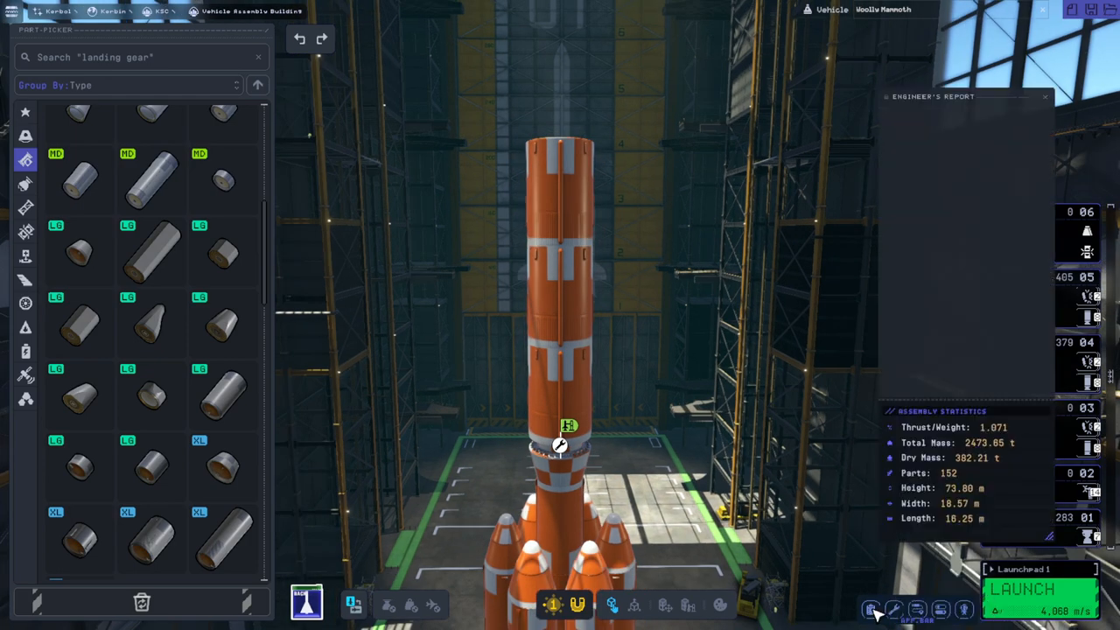
{"action": "mouse_move", "coordinate": [1018, 158]}
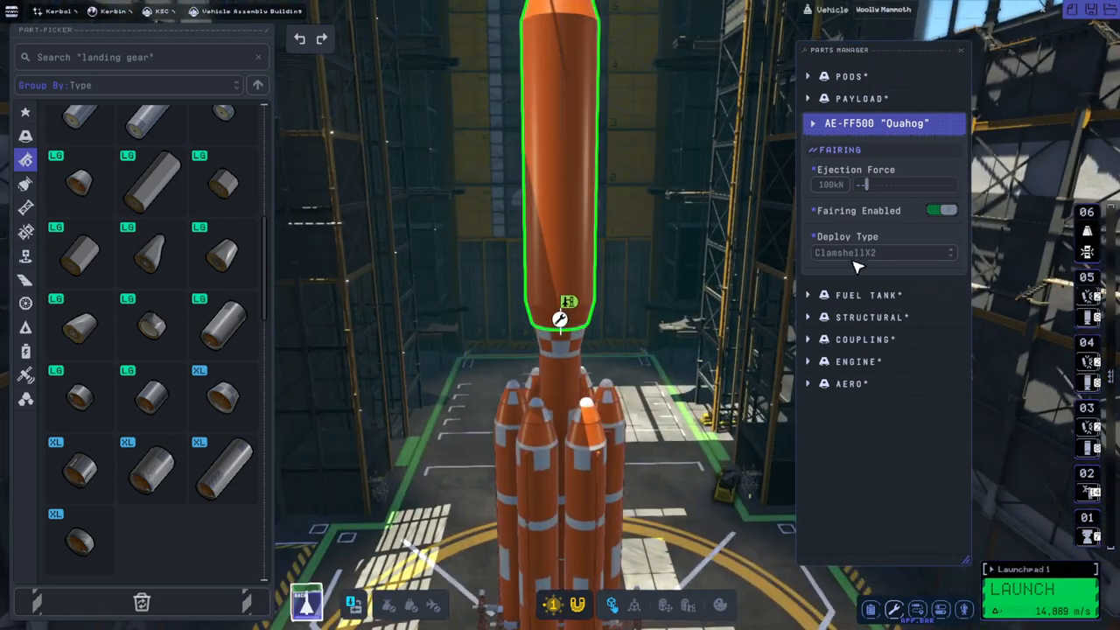
{"action": "left_click", "coordinate": [883, 252]}
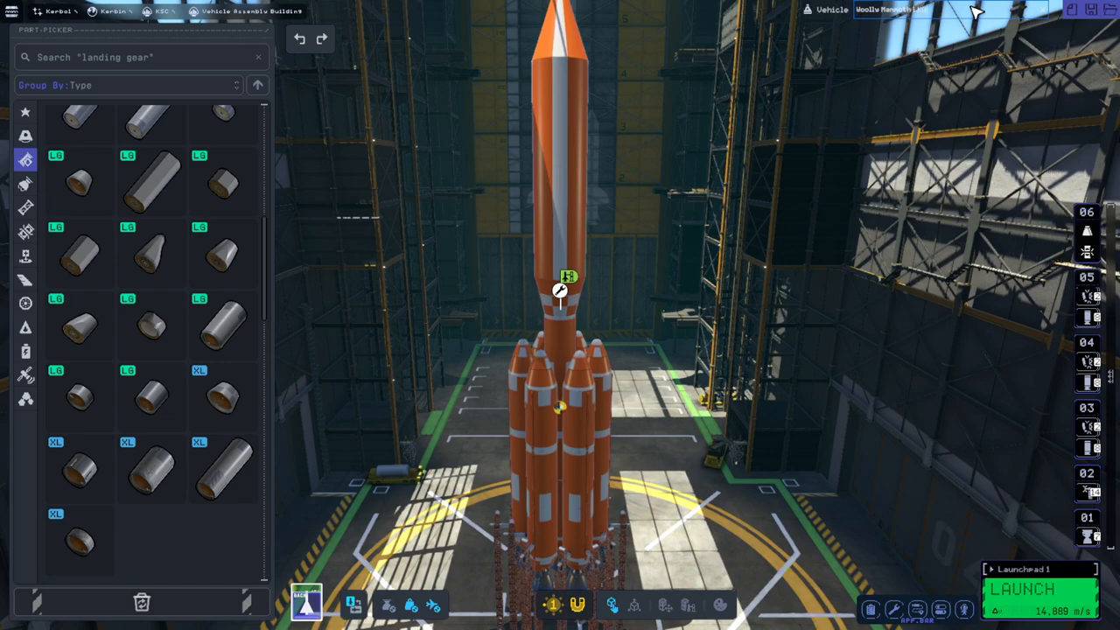
{"action": "left_click", "coordinate": [1039, 588]}
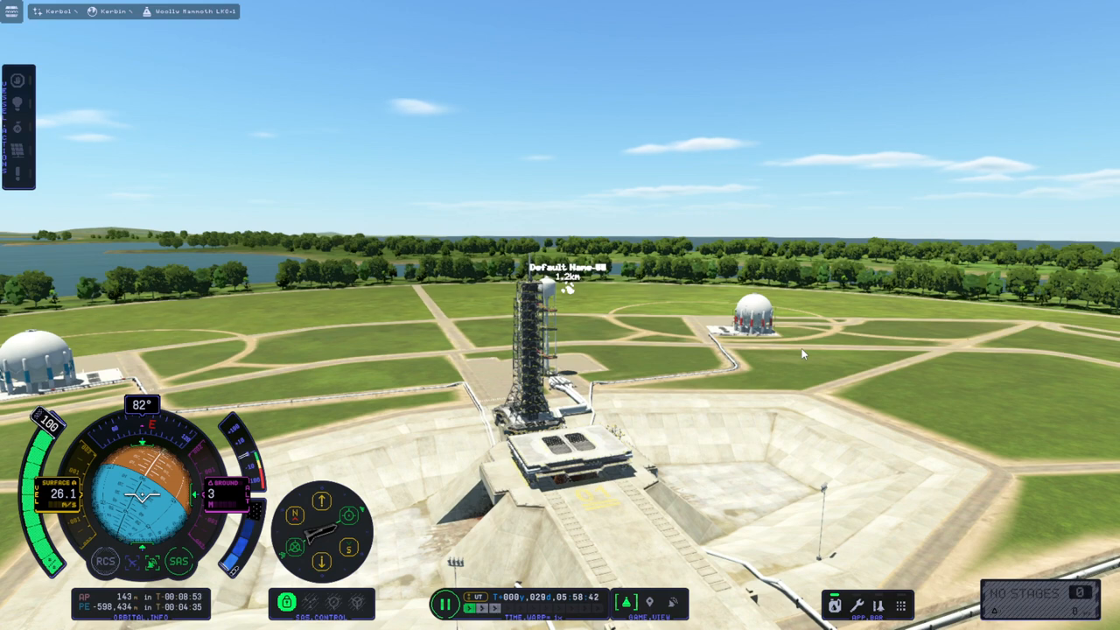
{"action": "mouse_move", "coordinate": [787, 366]}
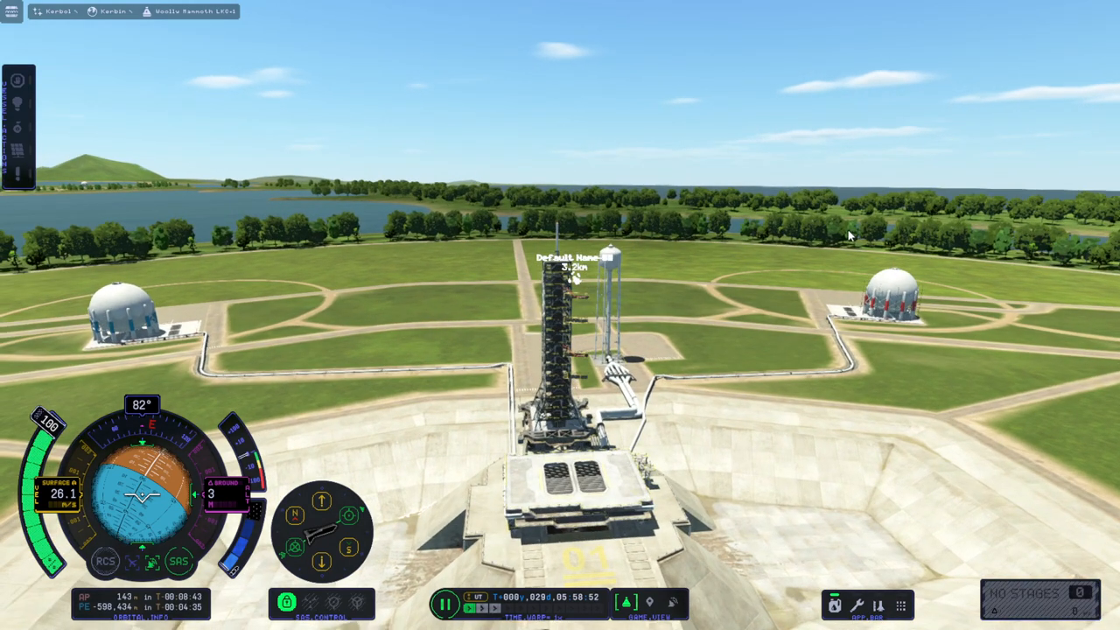
{"action": "mouse_move", "coordinate": [823, 243]}
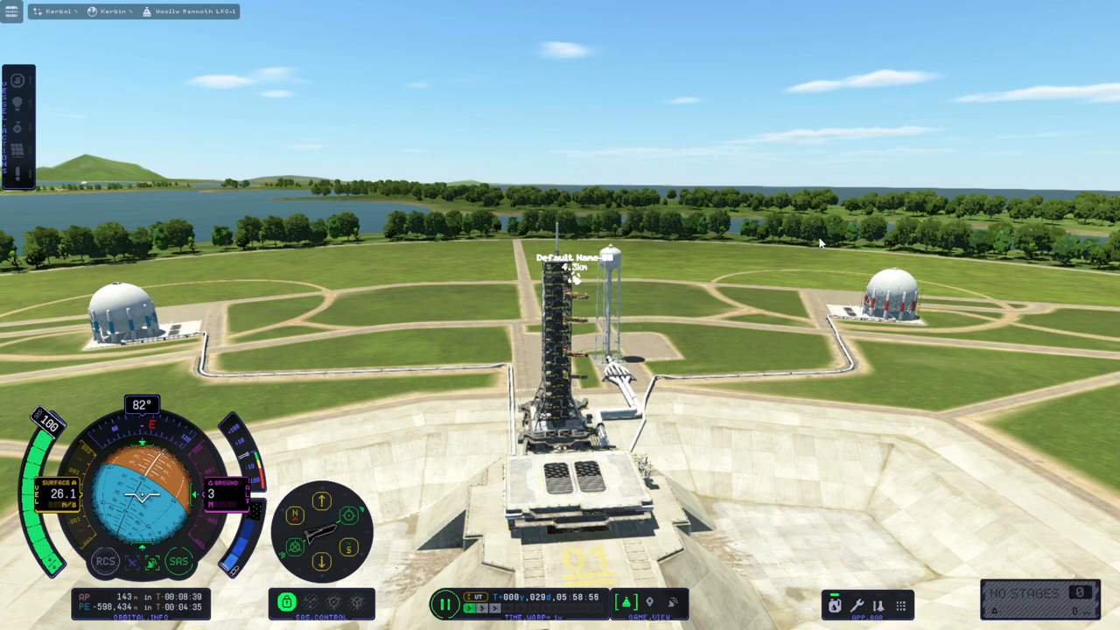
{"action": "mouse_move", "coordinate": [853, 259]}
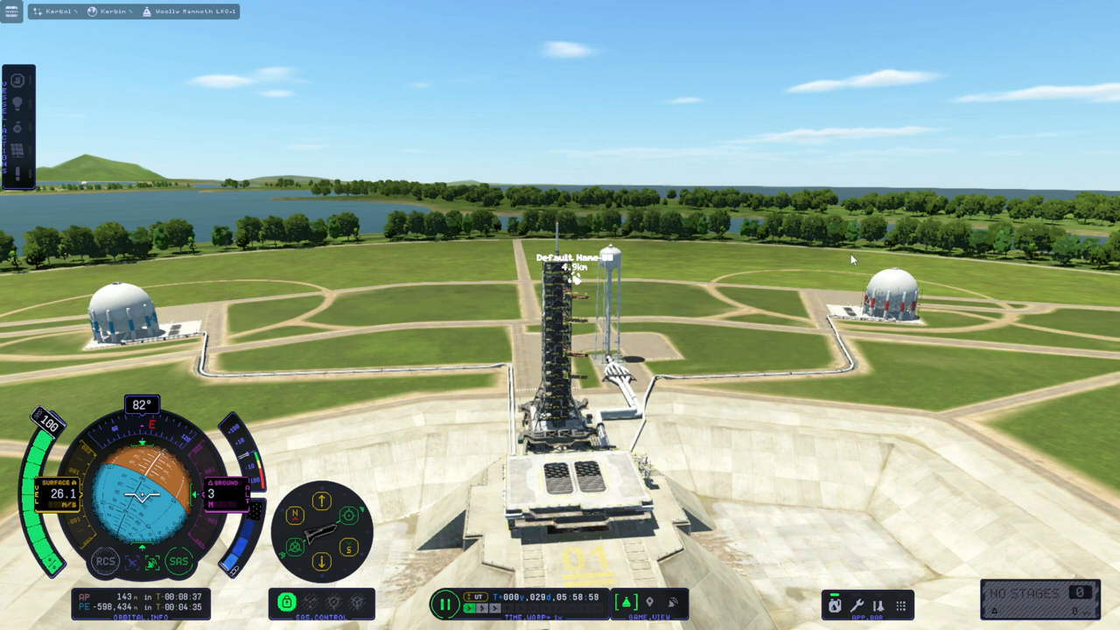